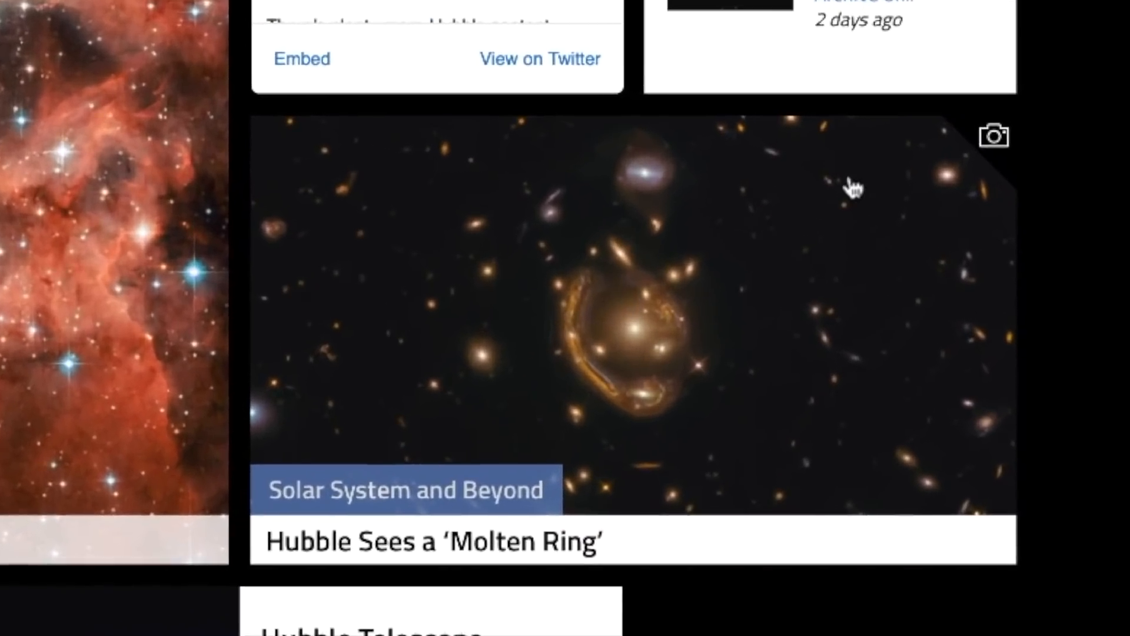
Open the Yellowstone seismograph station map and scroll to the southern stations like Pitchstone Plateau.
scroll("up", 3)
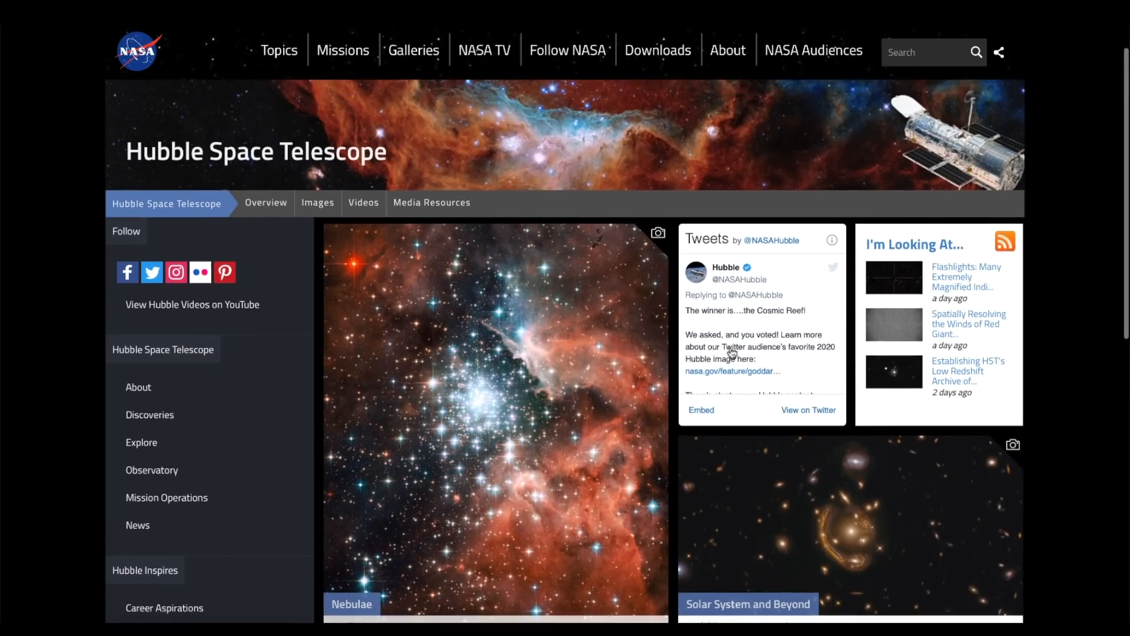
scroll("down", 3)
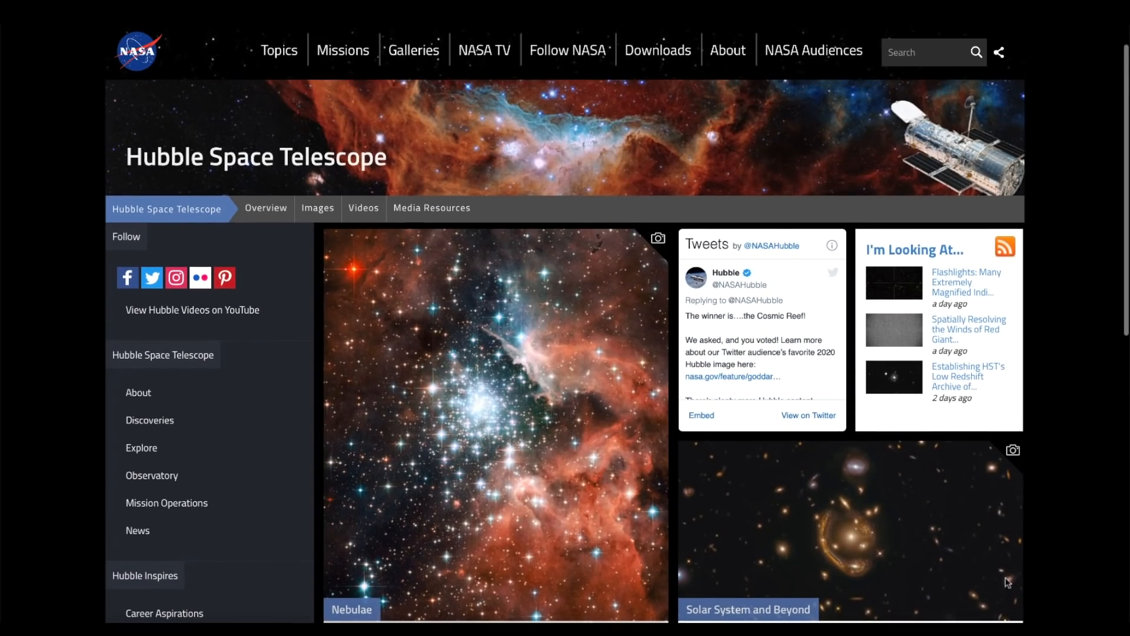
mouse_move(1069, 431)
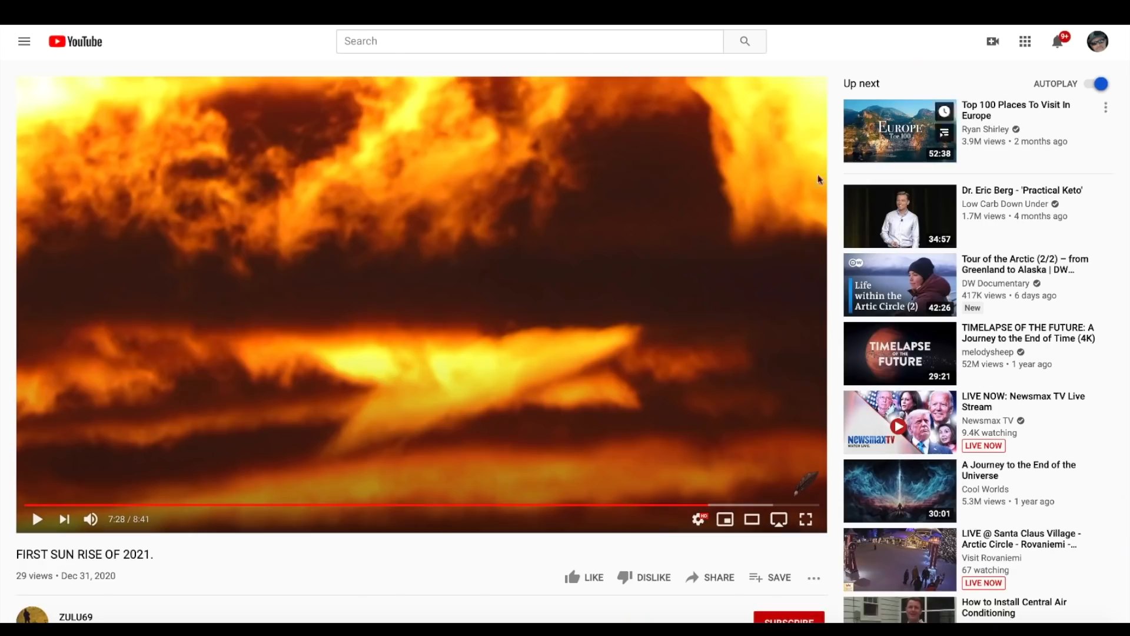
mouse_move(537, 333)
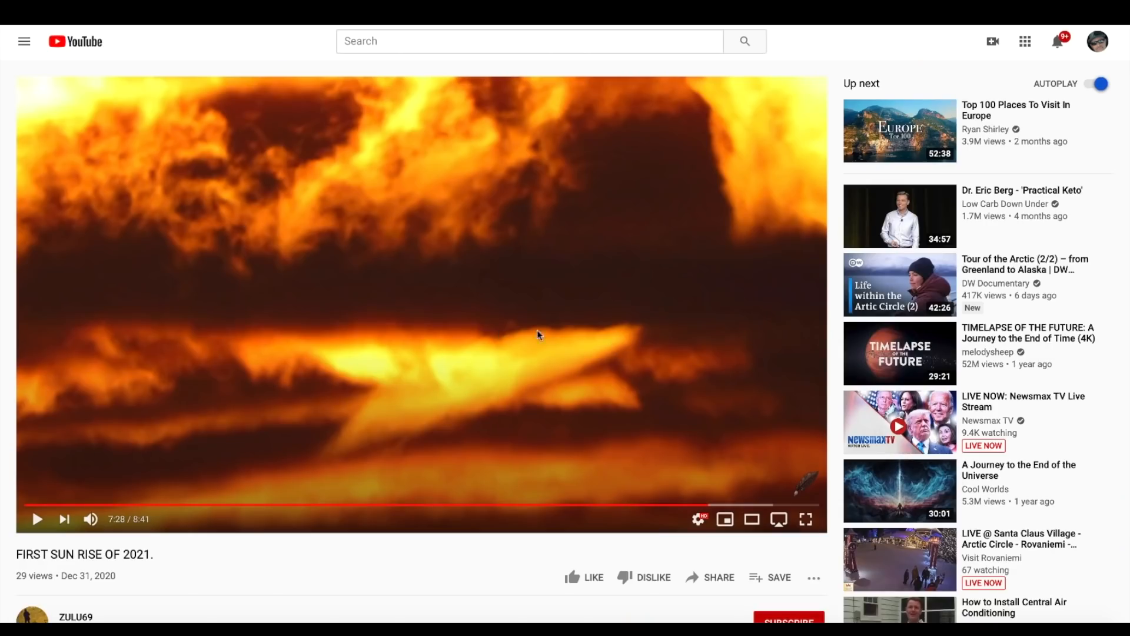
mouse_move(445, 326)
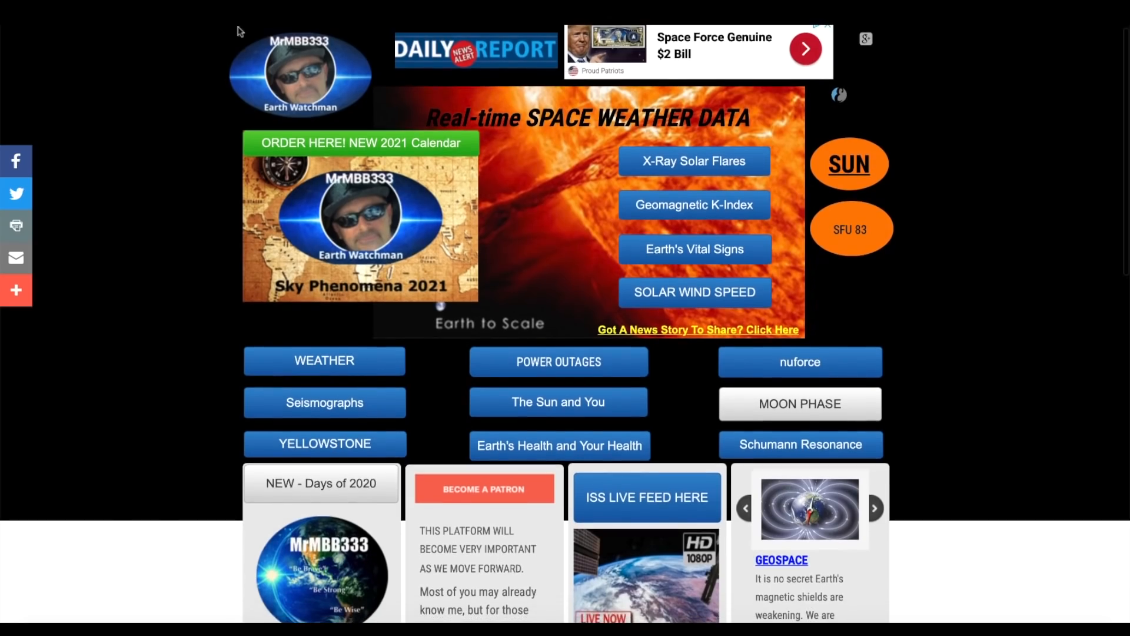
left_click(800, 444)
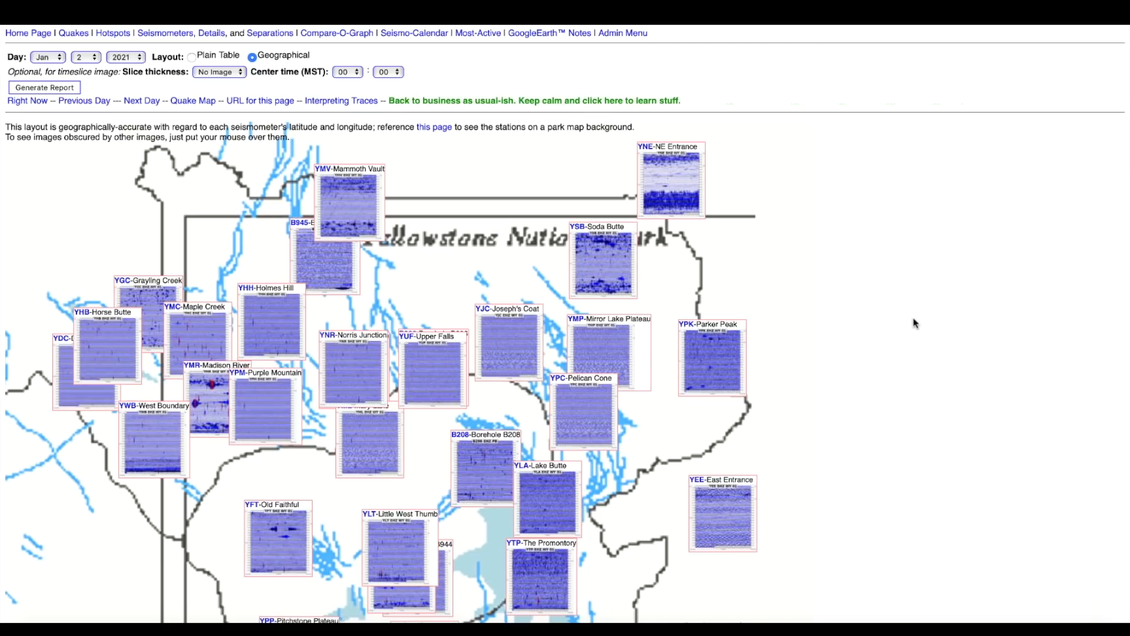
scroll("down", 3)
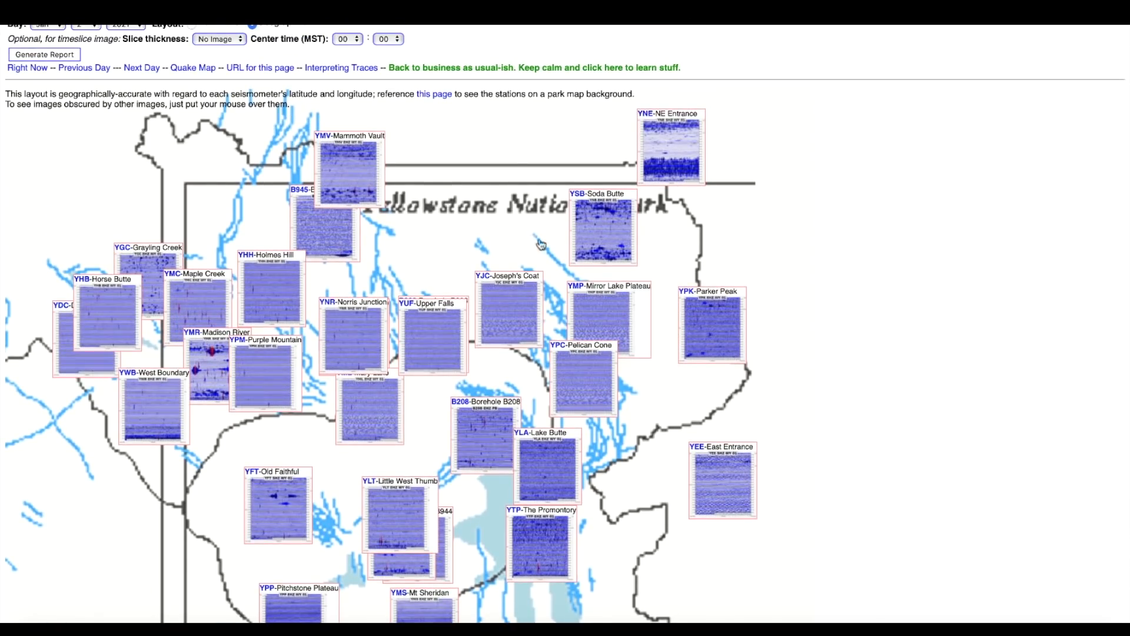
mouse_move(713, 286)
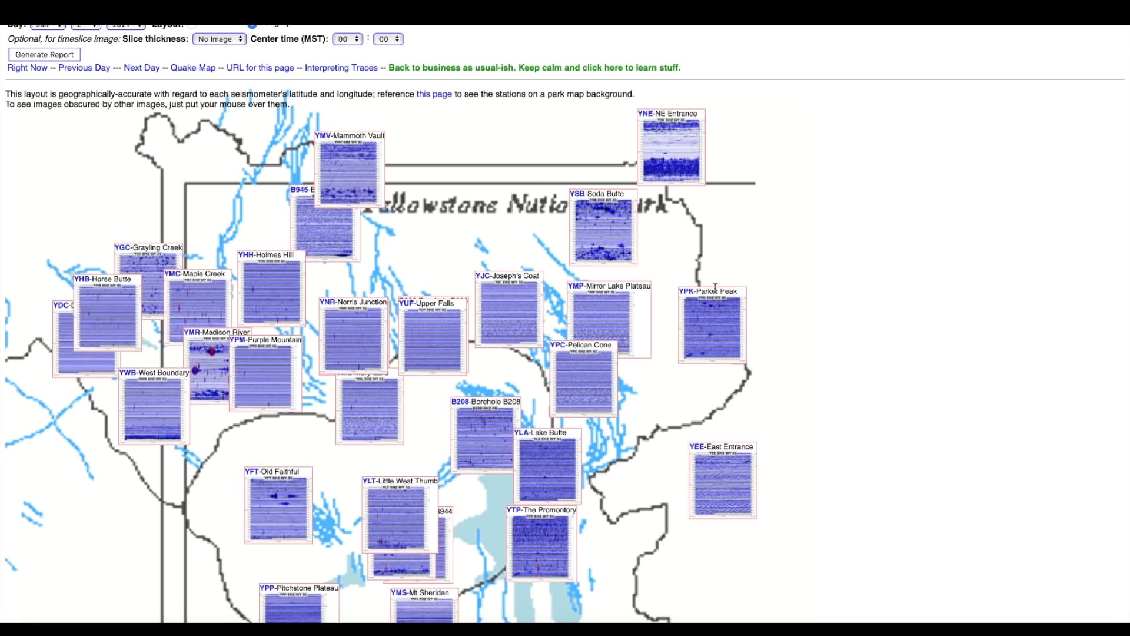
mouse_move(821, 346)
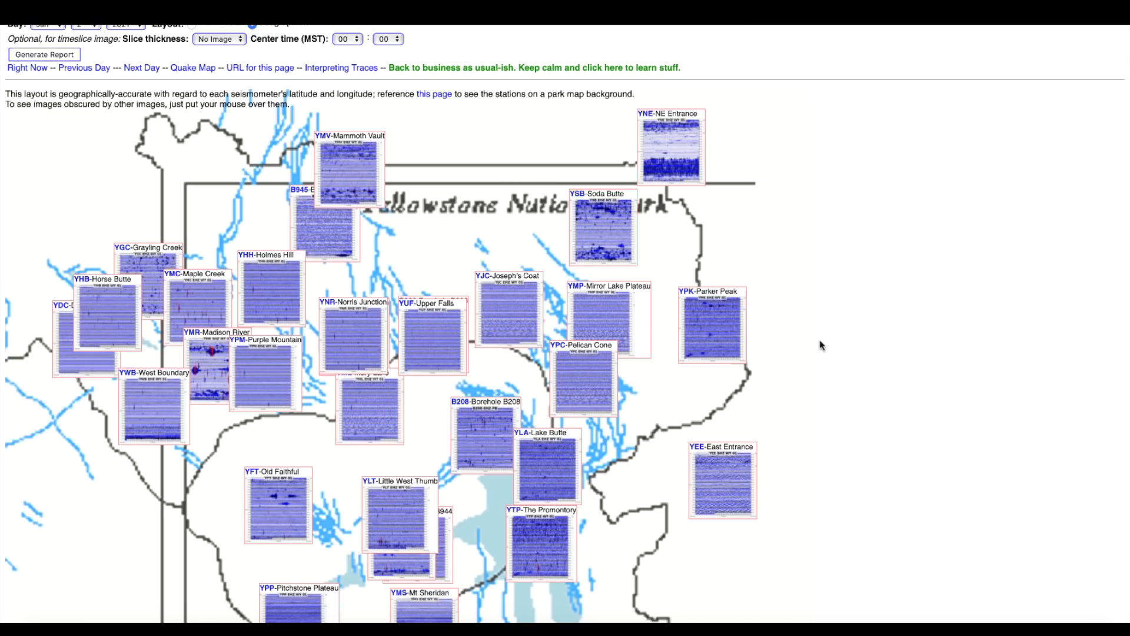
scroll("down", 3)
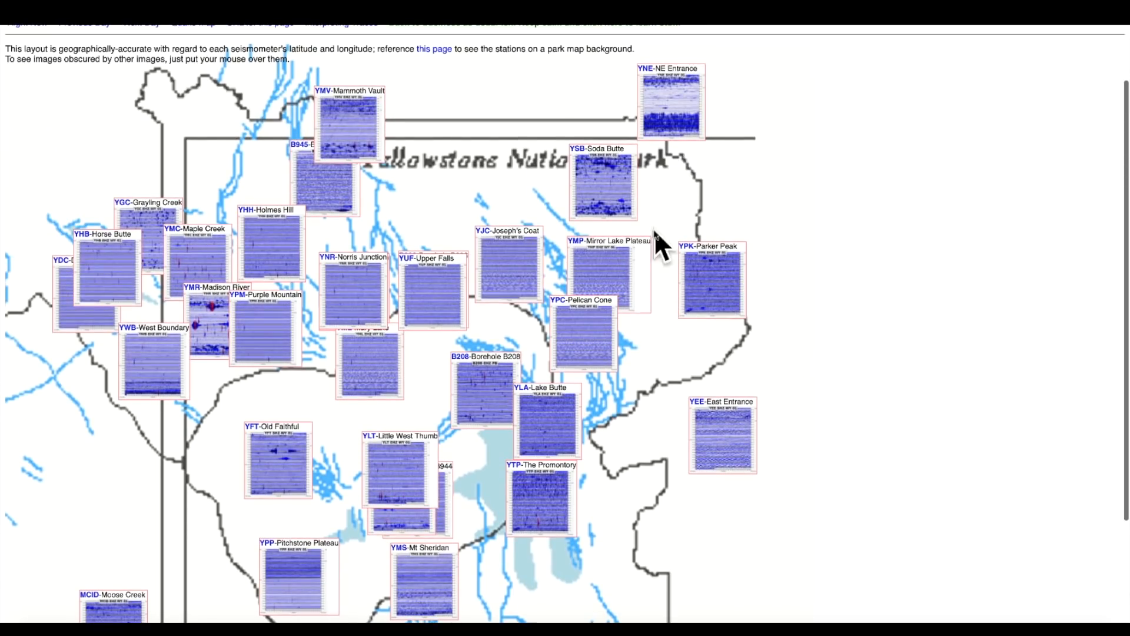
mouse_move(835, 243)
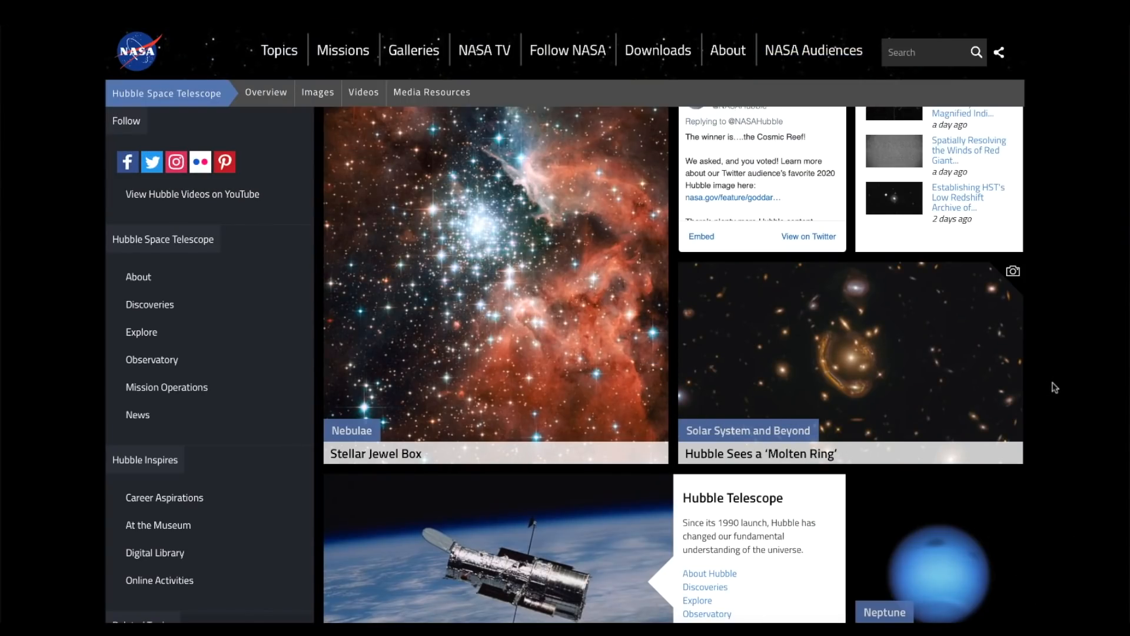
mouse_move(941, 193)
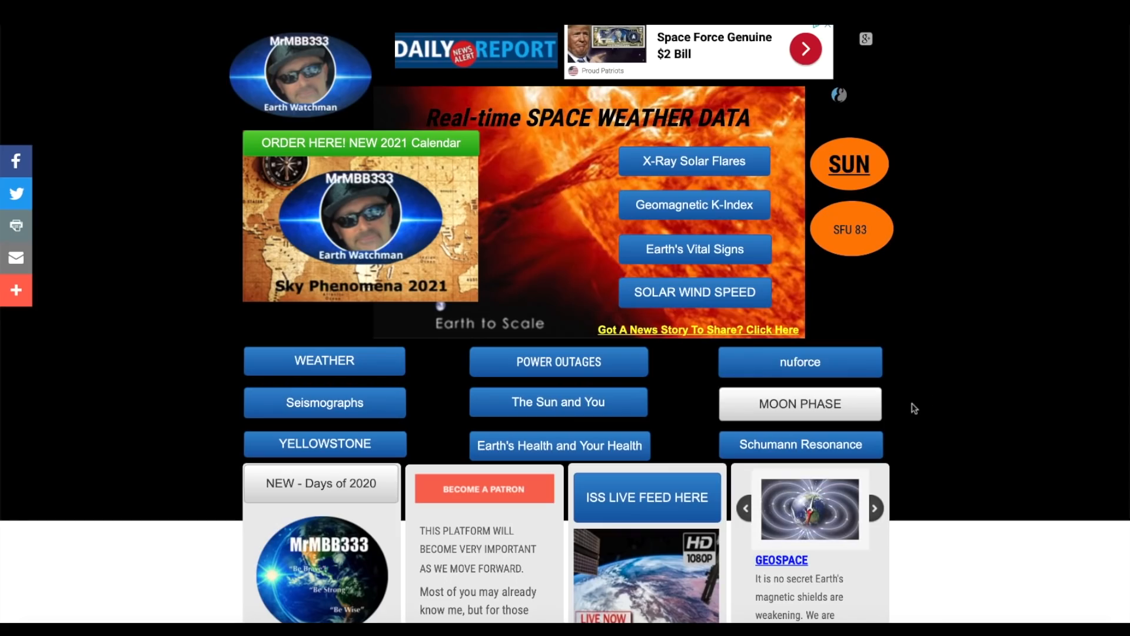
mouse_move(1067, 367)
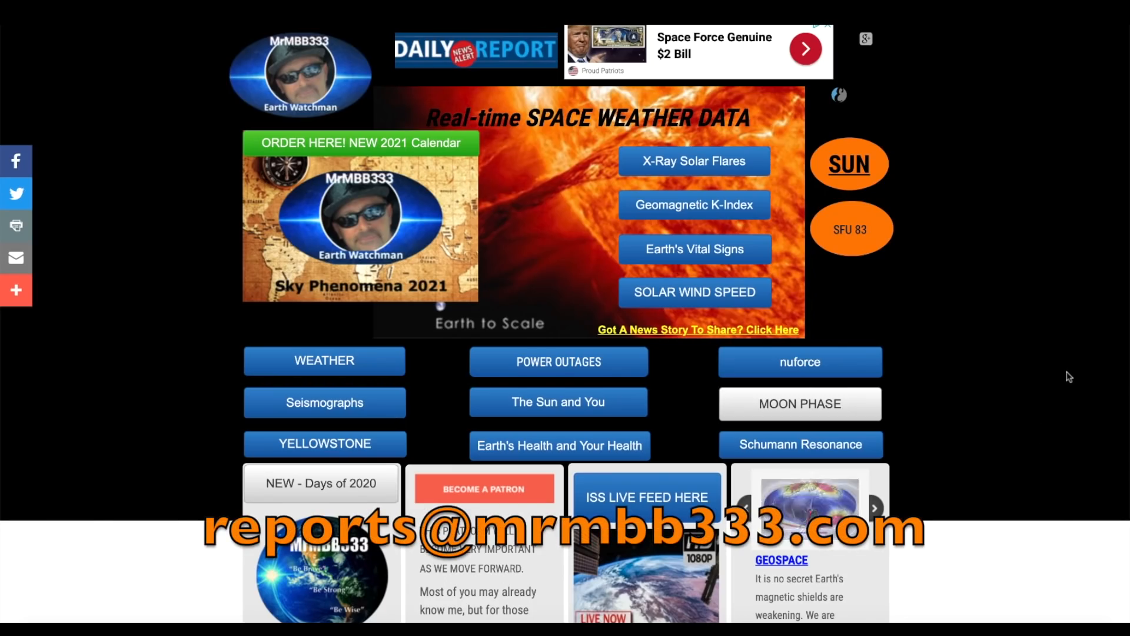
Scroll the MrMBB333 homepage to the Days of 2020, ISS live feed and Geospace panels.
scroll("down", 3)
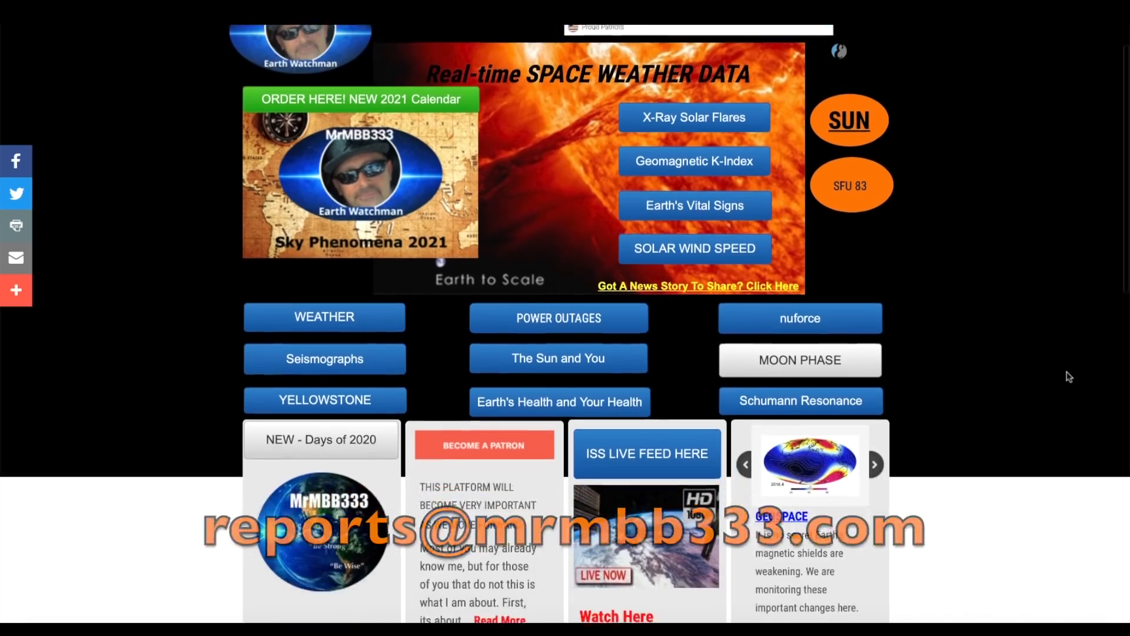
scroll("down", 3)
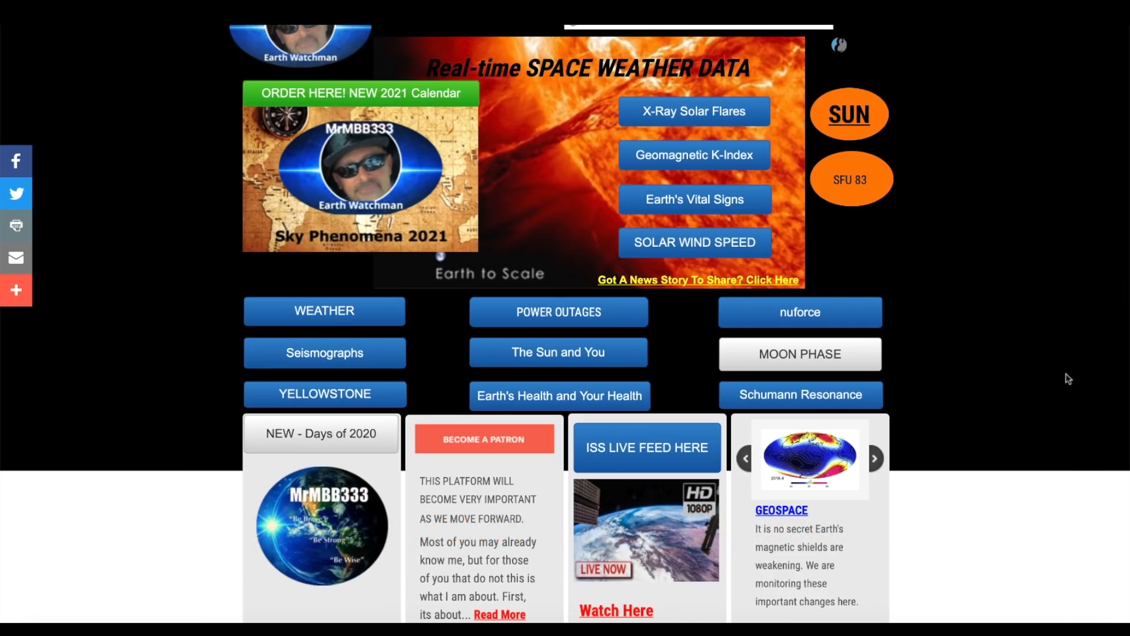